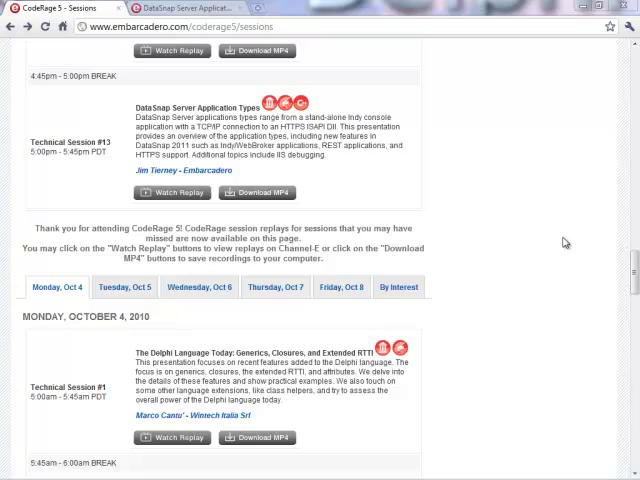
Scroll through the Channel E replay page and highlight the DataSnap session's presenter
scroll(down, 3)
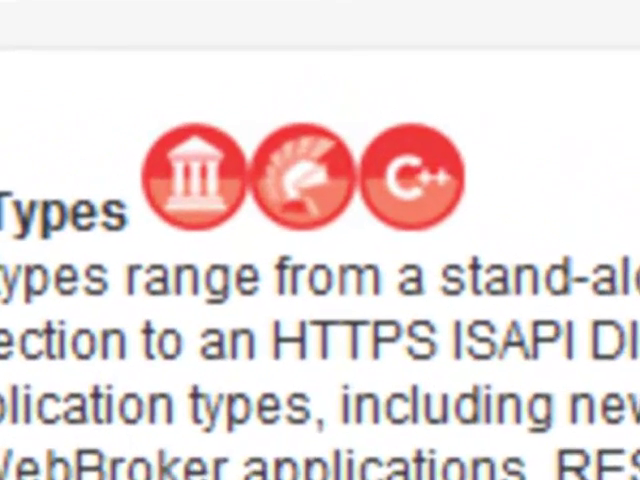
scroll(down, 3)
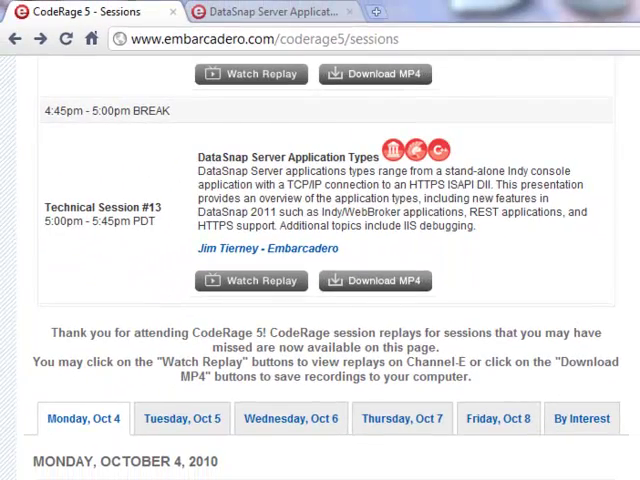
scroll(down, 3)
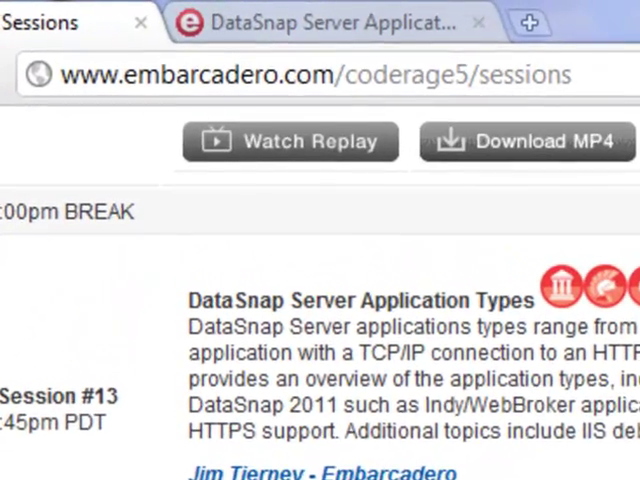
scroll(down, 3)
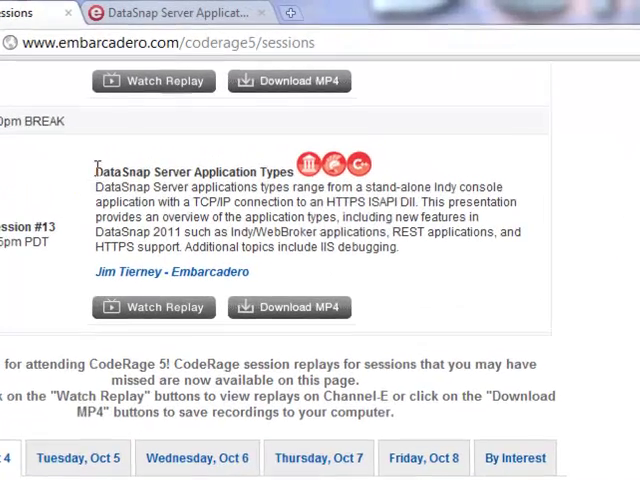
double_click(185, 172)
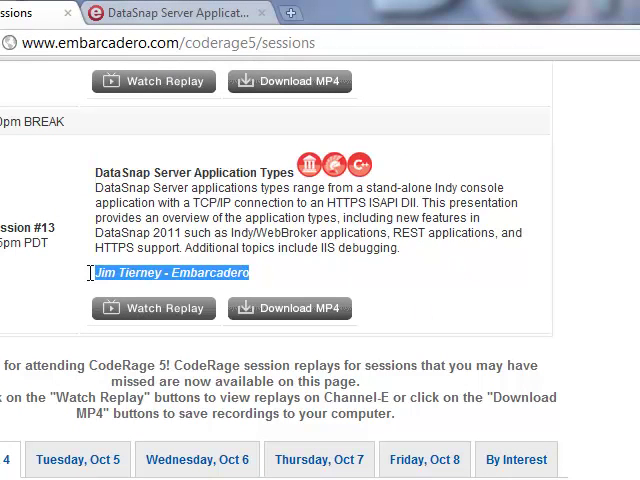
scroll(down, 3)
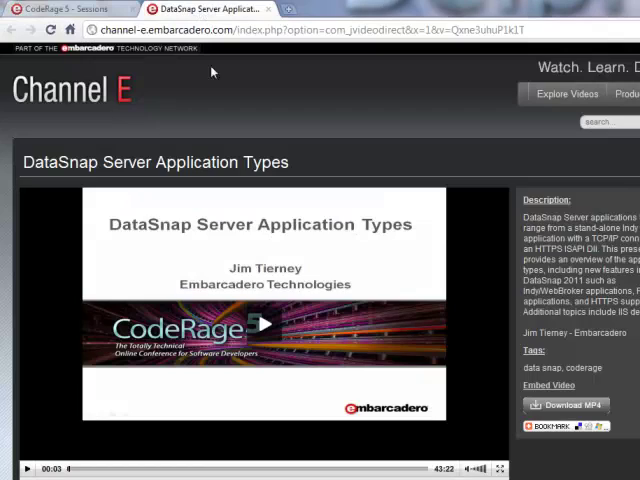
mouse_move(489, 339)
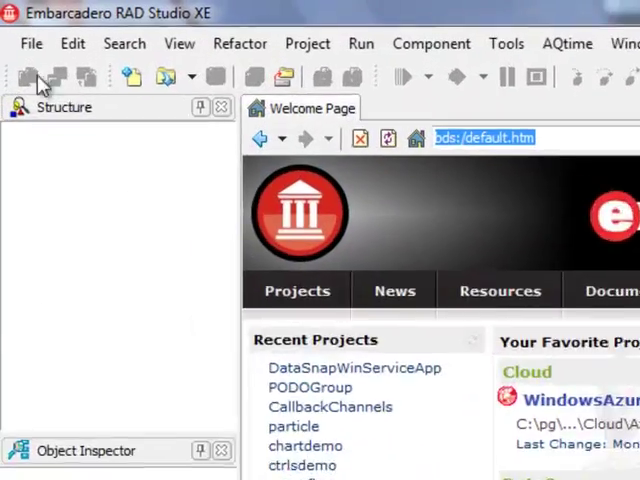
Start a new Delphi Projects > DataSnap Server item from the New Items catalogue
click(31, 43)
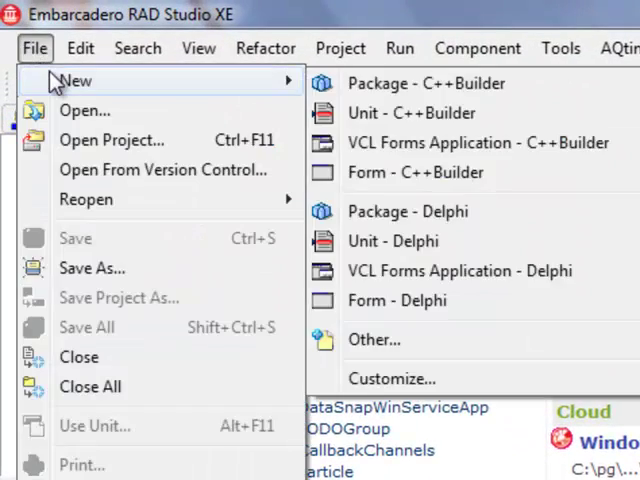
click(374, 339)
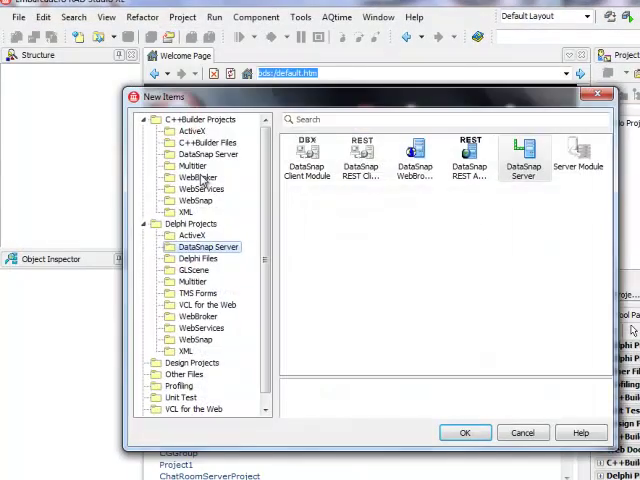
click(522, 155)
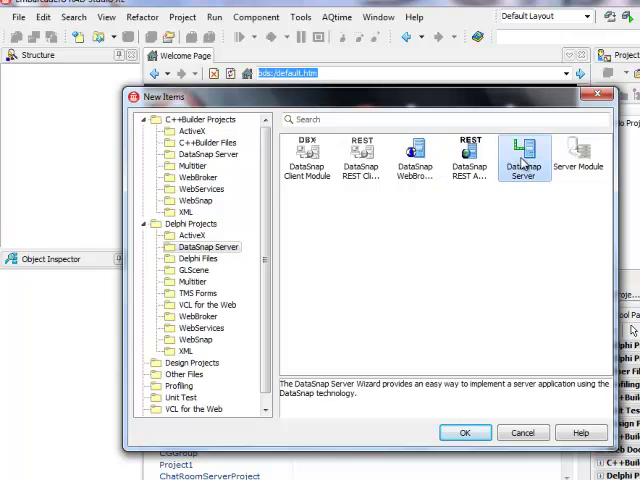
click(463, 432)
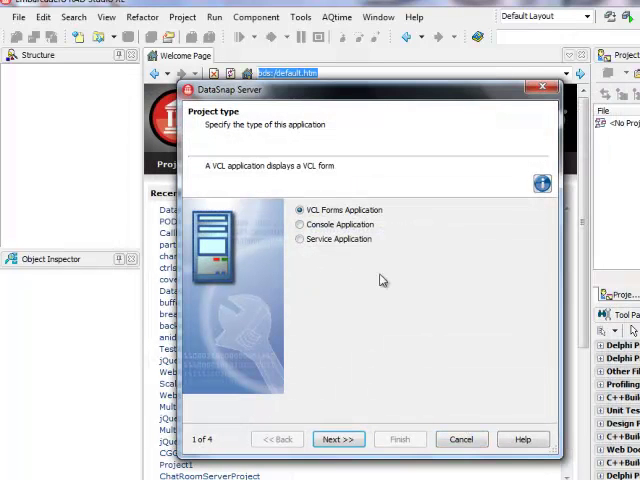
mouse_move(343, 218)
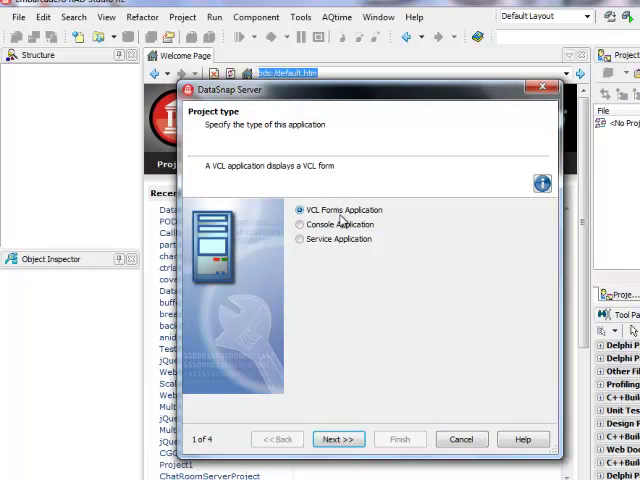
Choose Service Application as the project type and review the Sample Methods feature
click(299, 224)
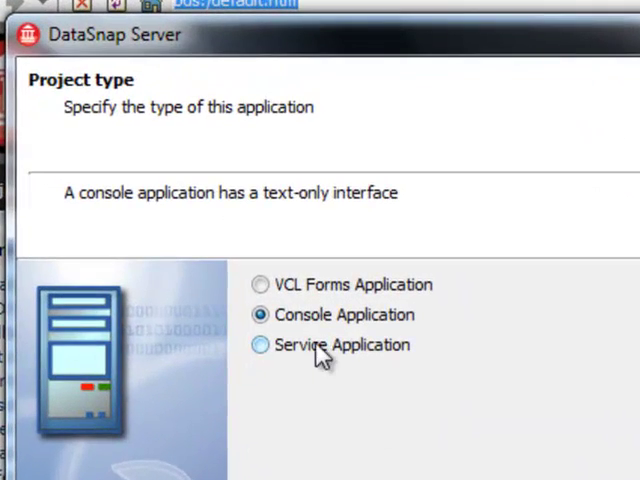
click(259, 345)
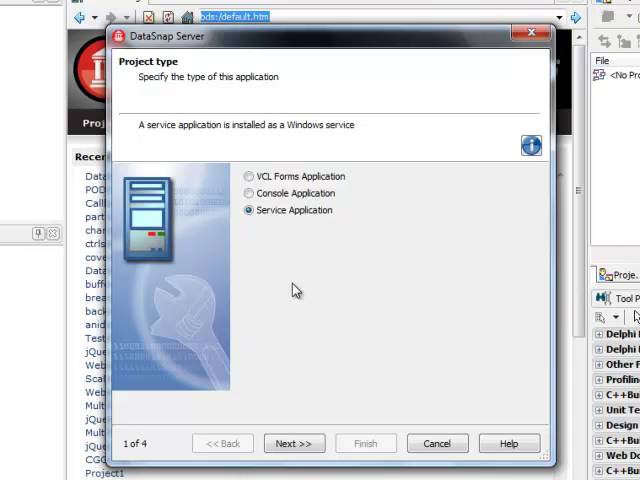
click(293, 443)
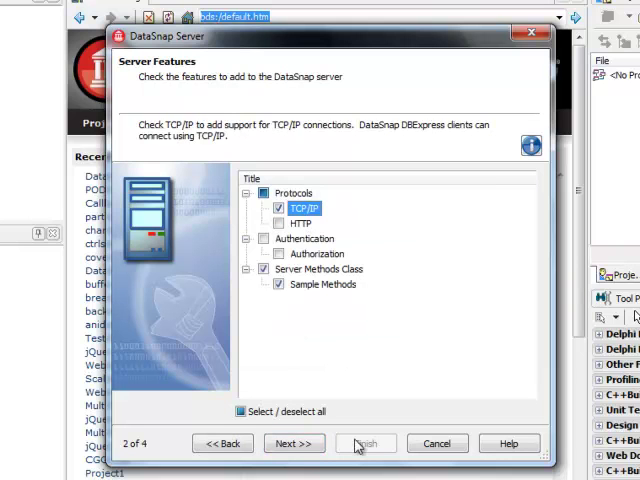
click(329, 284)
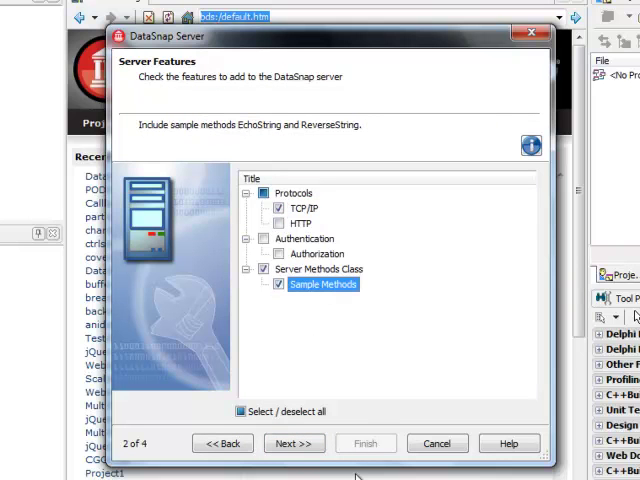
mouse_move(365, 331)
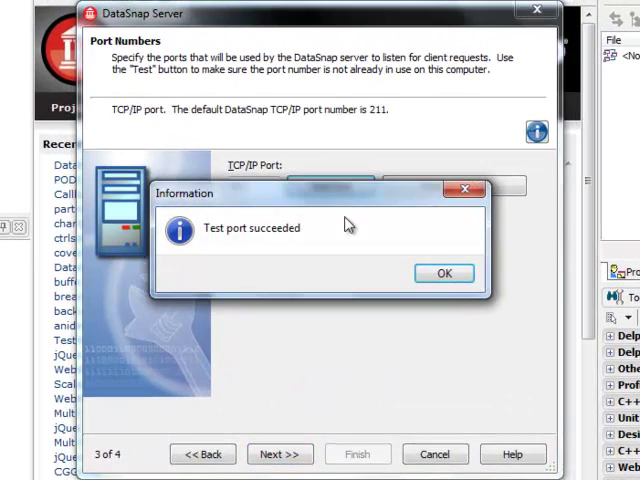
Confirm the port 211 test, keep the TComponent ancestor and finish generating the project
click(444, 273)
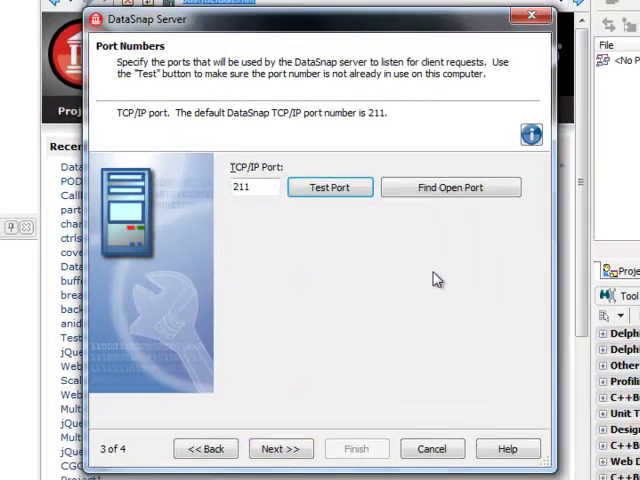
click(280, 448)
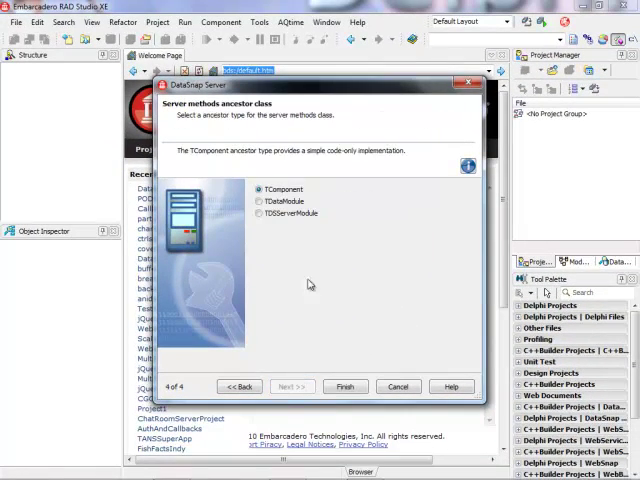
mouse_move(359, 263)
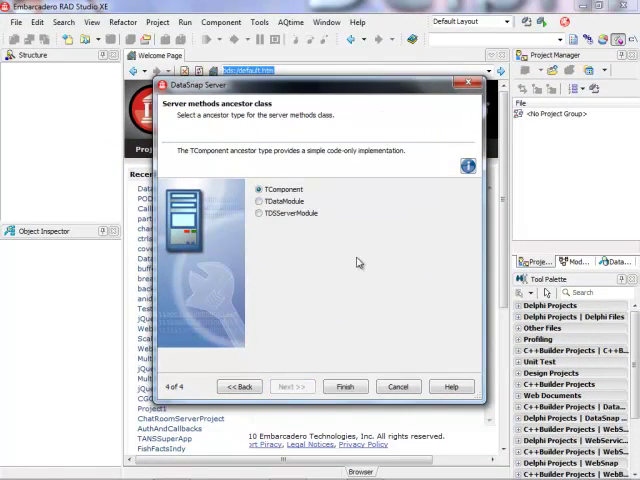
mouse_move(361, 331)
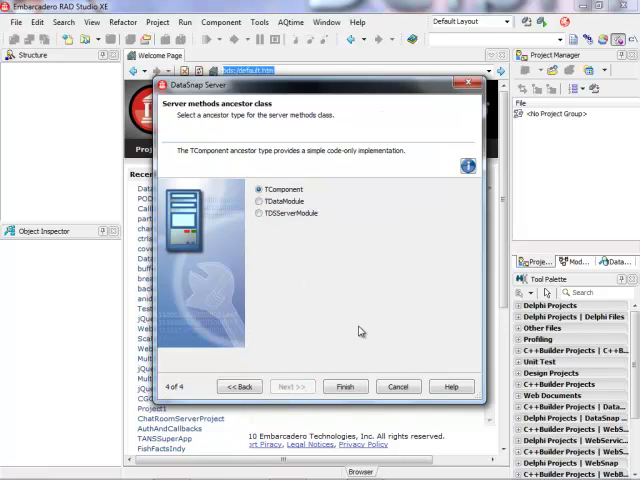
click(345, 386)
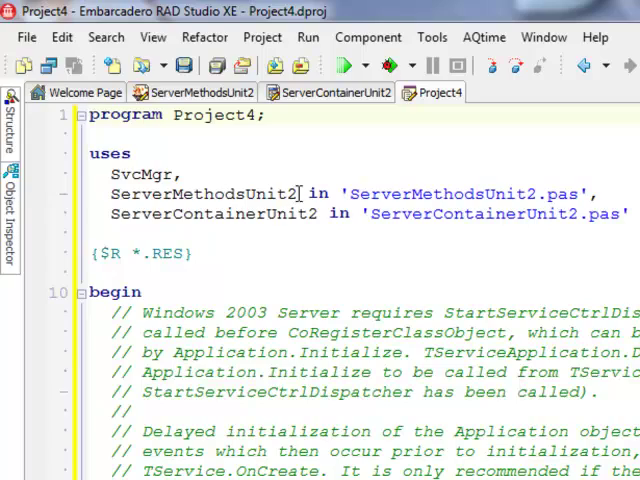
Make EchoString's result prepend 'Echoing from Windows Service' in ServerMethodsUnit2
double_click(203, 193)
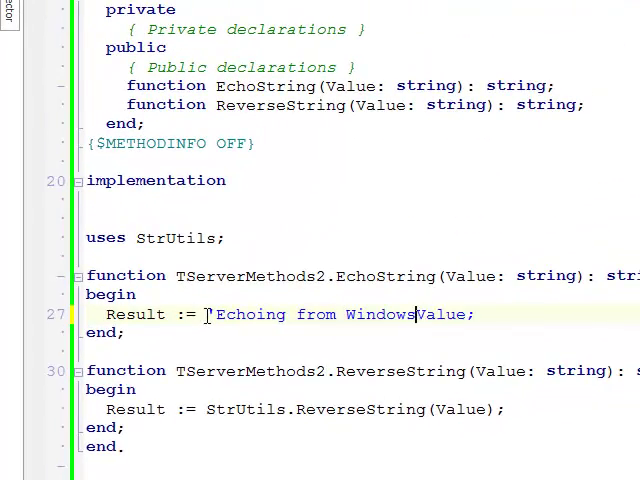
text(Service)
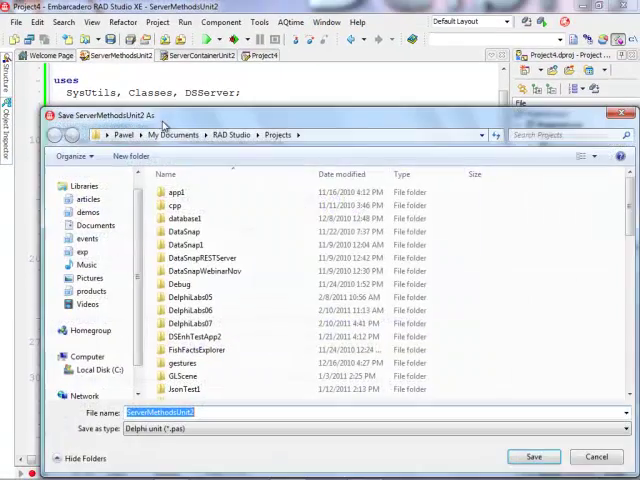
Save ServerMethodsUnit2 under its existing name inside the DSWinService folder
scroll(down, 3)
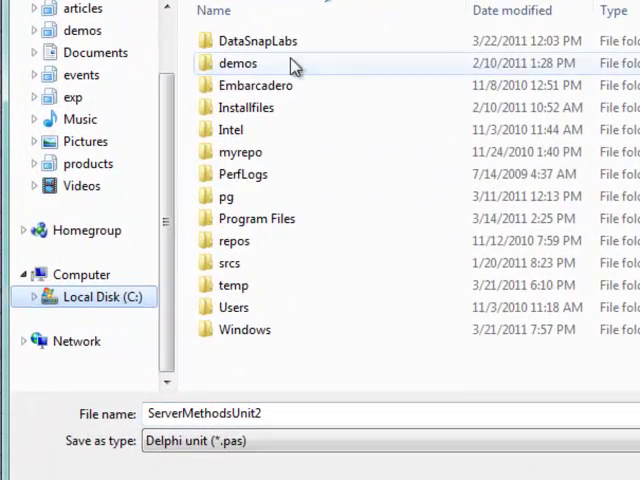
double_click(238, 63)
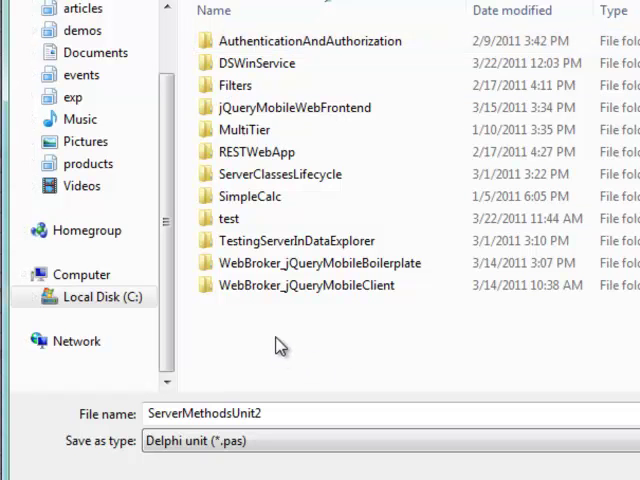
click(254, 63)
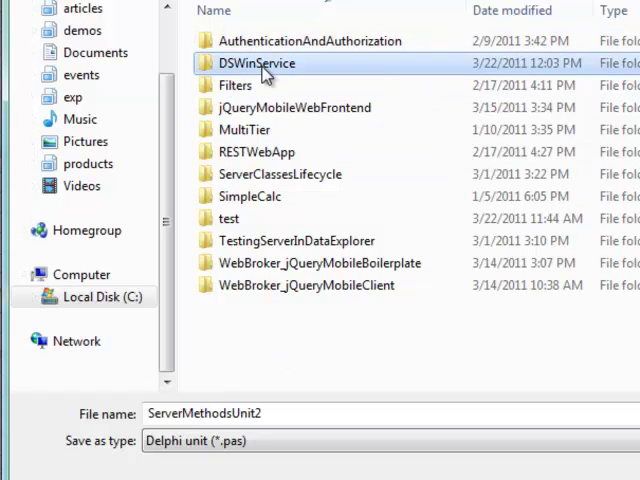
double_click(257, 63)
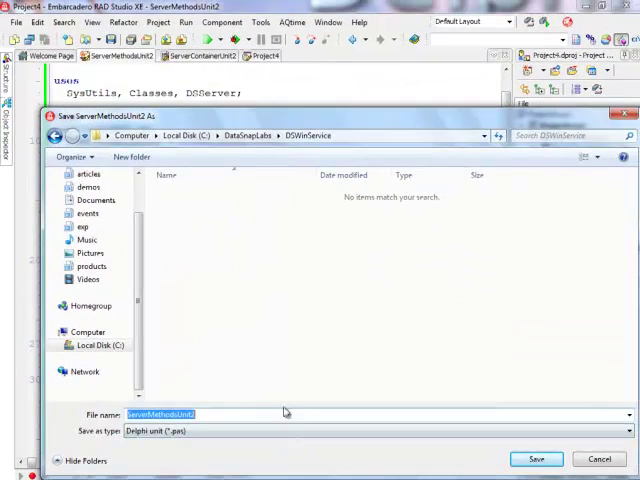
click(536, 459)
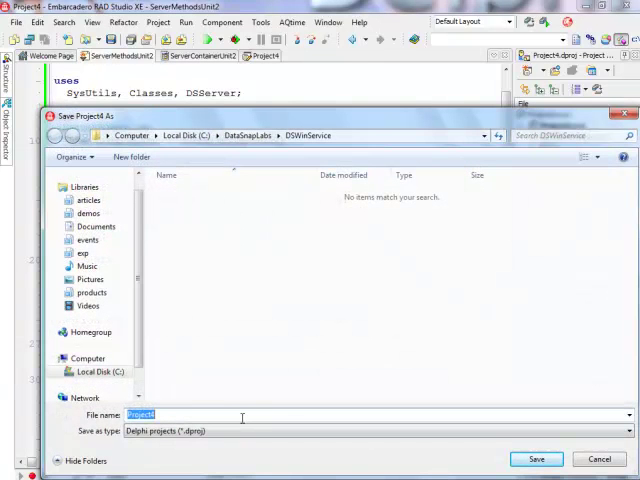
Save the project as DSWinSvcApp in the same folder
text(DS)
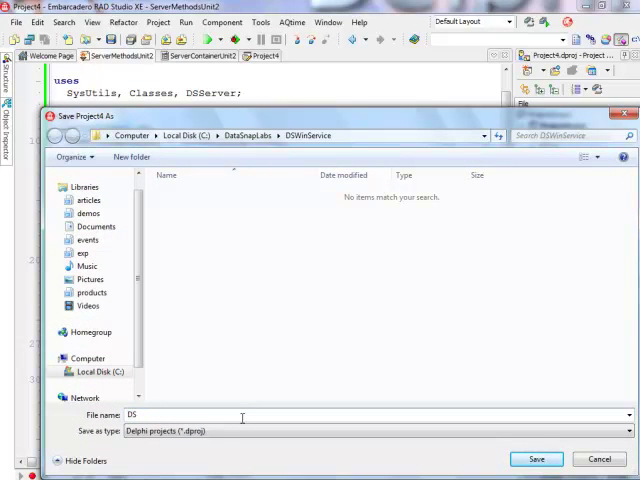
text(WindowsService)
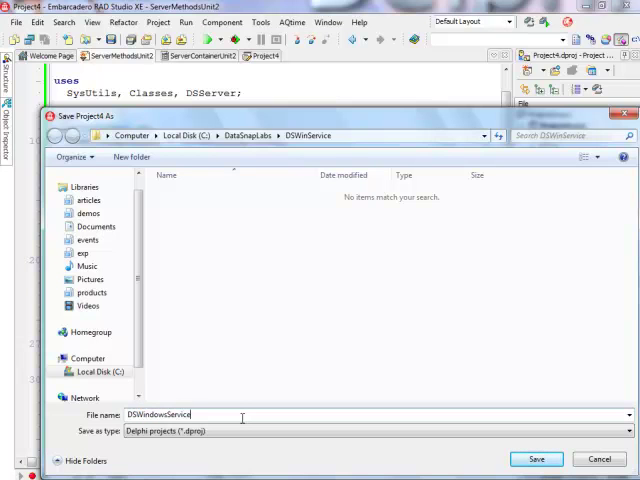
key(BackSpace)
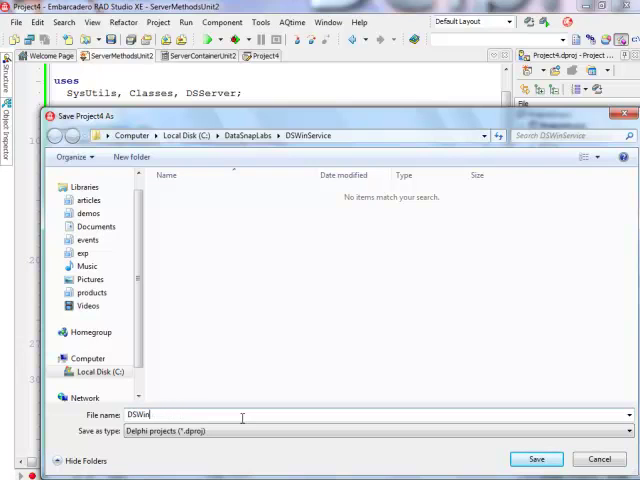
text(S)
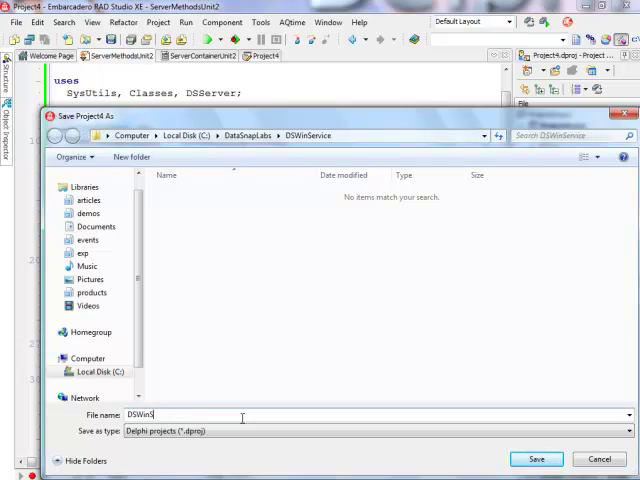
text(vcApp)
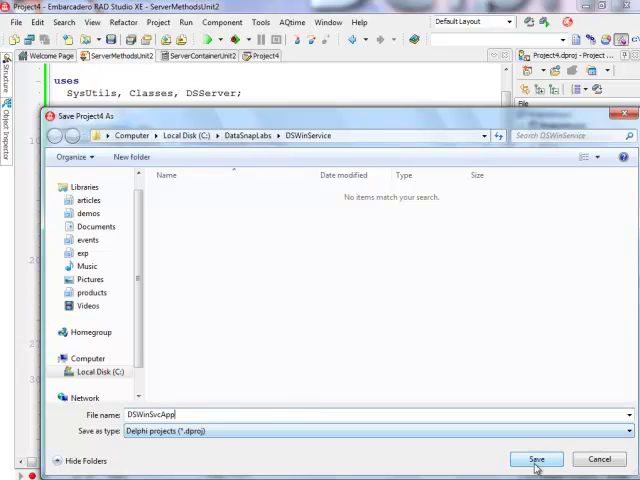
click(536, 460)
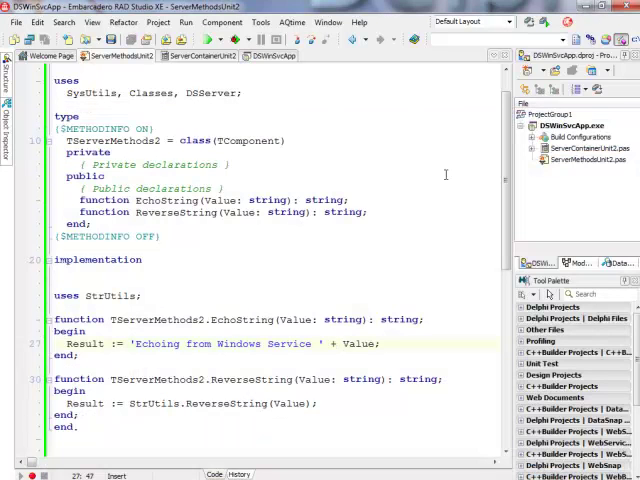
mouse_move(308, 213)
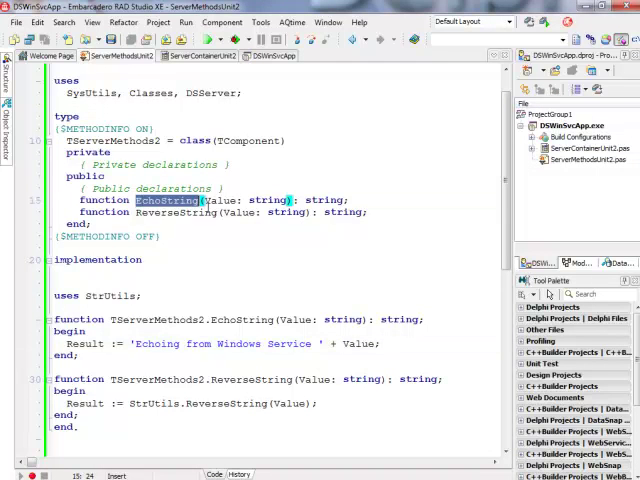
Look at the EchoString declaration before switching to the server container designer
click(147, 212)
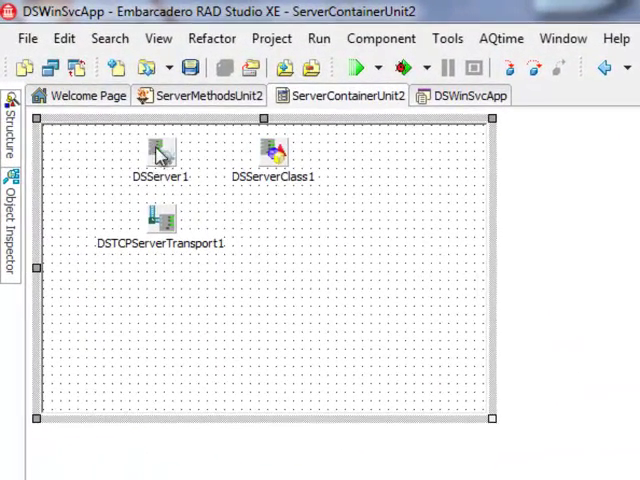
Inspect DSServer1, then view the container source where the class descends from TService
click(160, 155)
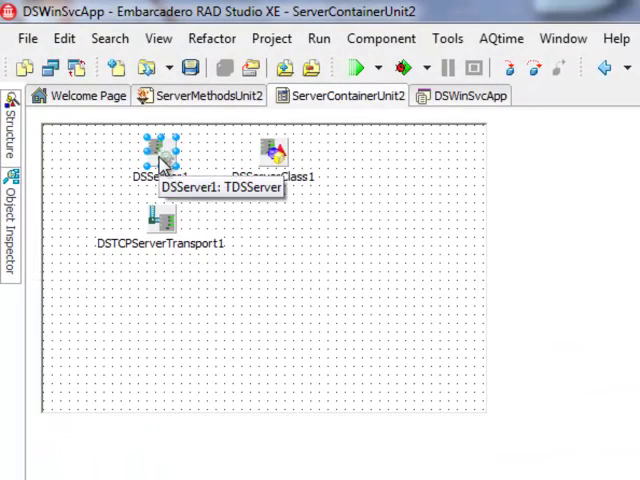
click(162, 218)
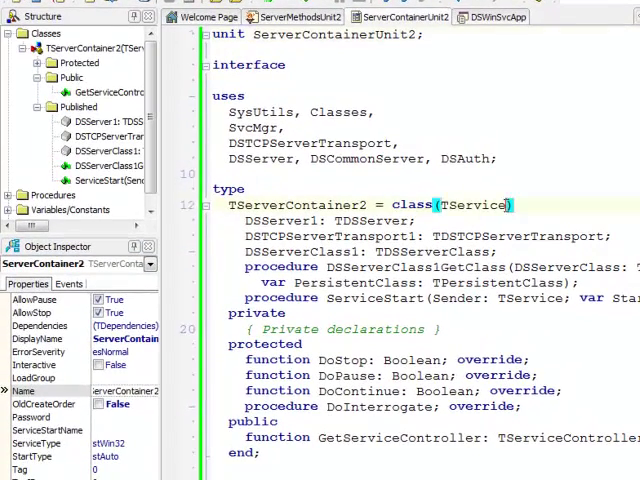
double_click(473, 205)
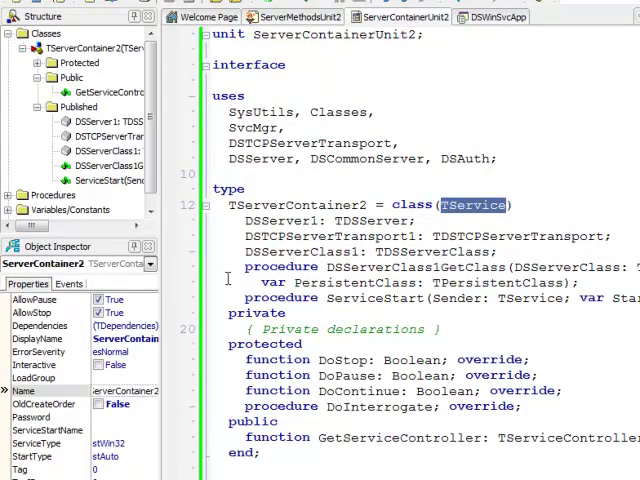
scroll(down, 3)
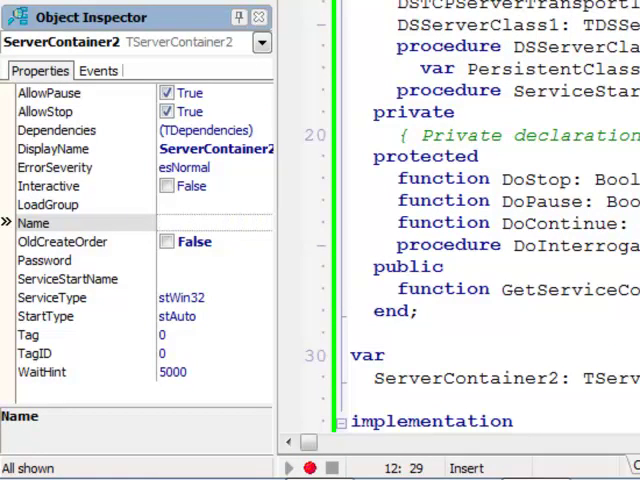
Set the service Name to DataSnapService and its DisplayName to DataSnap Service
text(DataSnap)
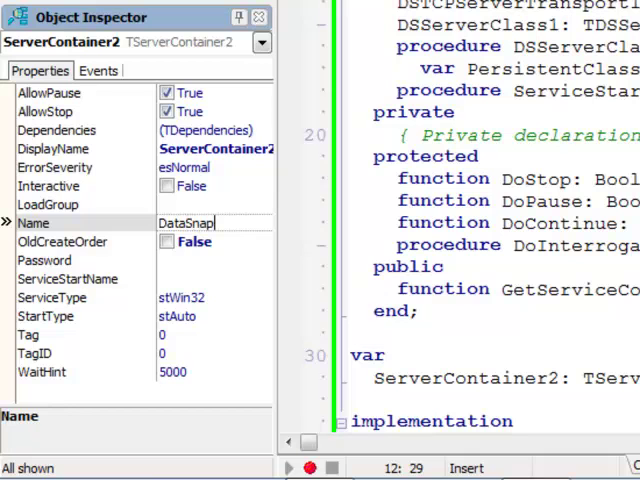
text(Service)
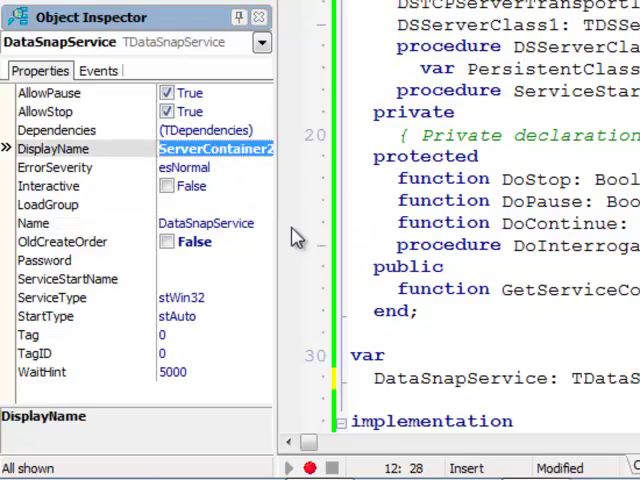
text(M)
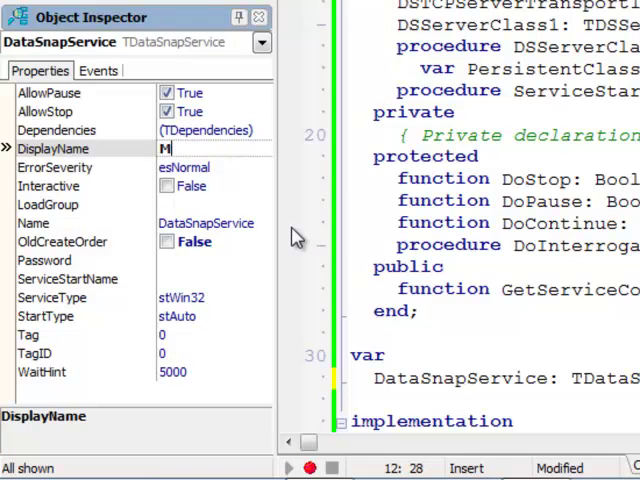
text(y)
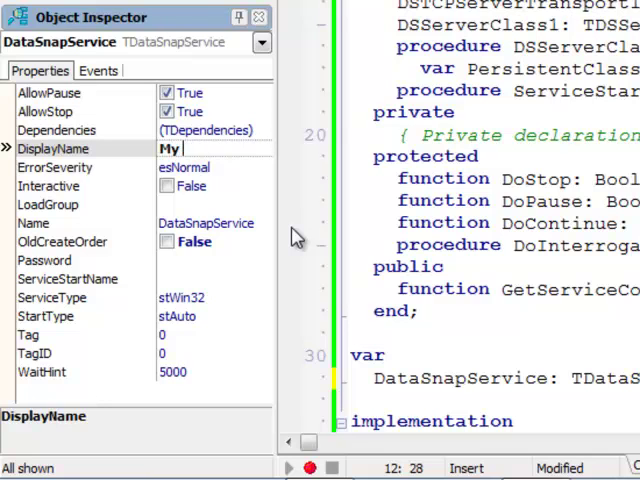
text(DataSnap Servic)
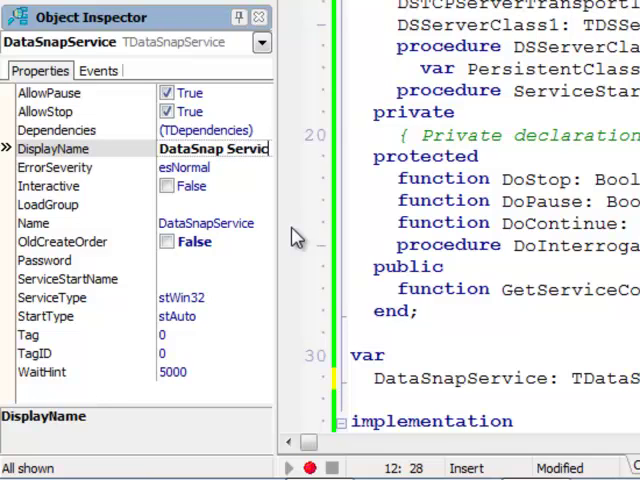
double_click(213, 148)
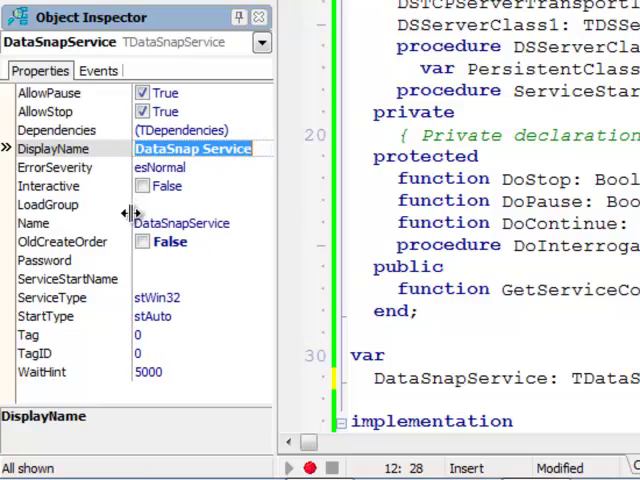
mouse_move(240, 168)
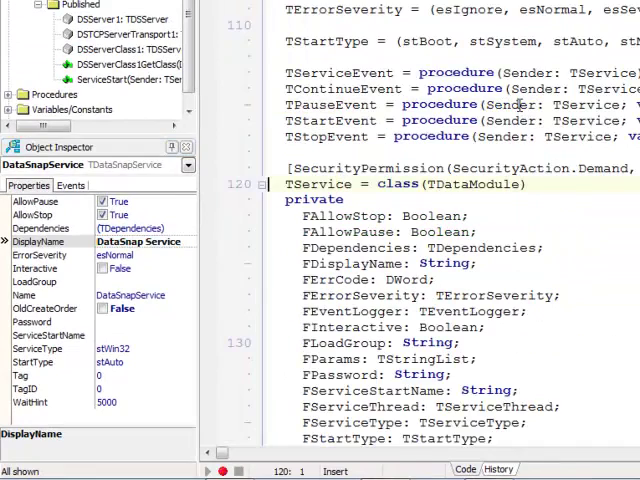
Jump to the TService declaration in SvcMgr.pas and scroll to its published properties
double_click(475, 184)
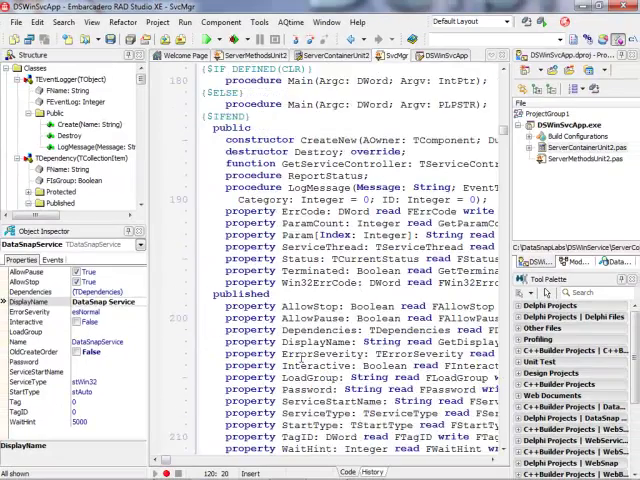
scroll(down, 3)
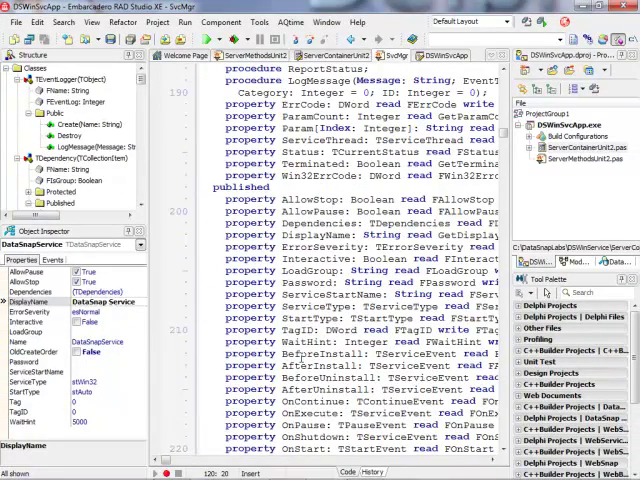
mouse_move(133, 50)
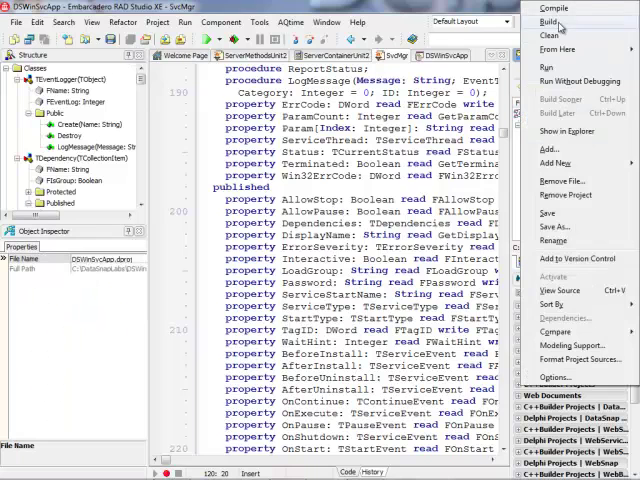
Build DSWinSvcApp.exe successfully and pick out the project's Full Path property
click(552, 22)
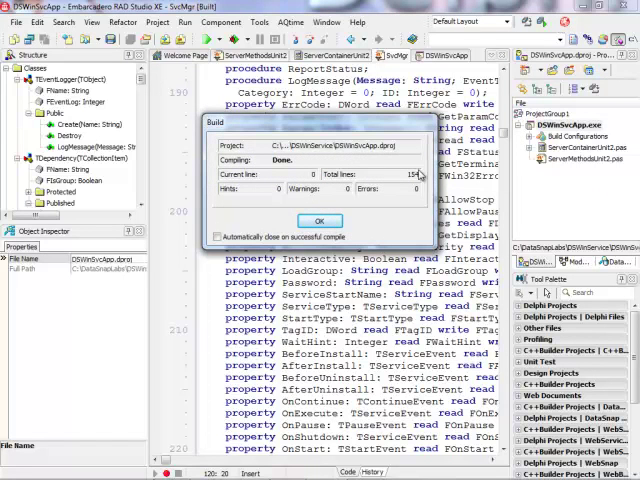
click(318, 221)
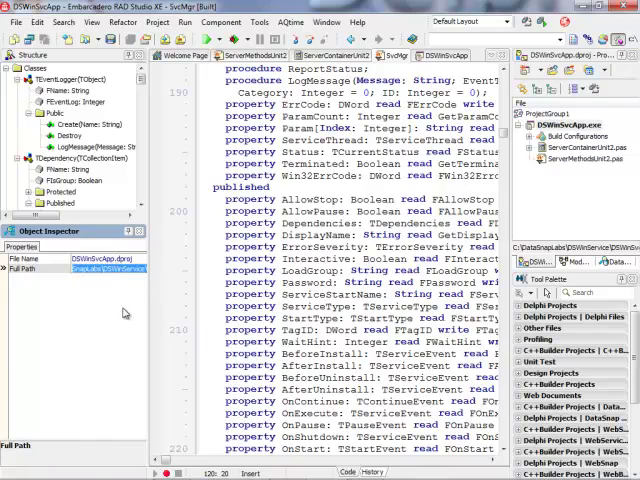
click(10, 470)
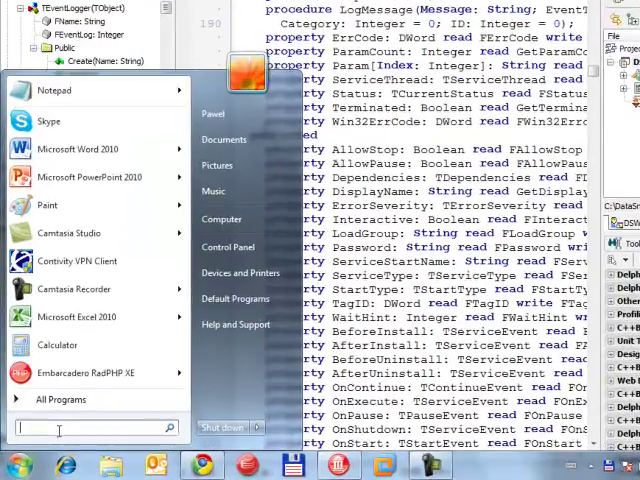
Launch Command Prompt as administrator from the Start search for 'comm'
text(comm)
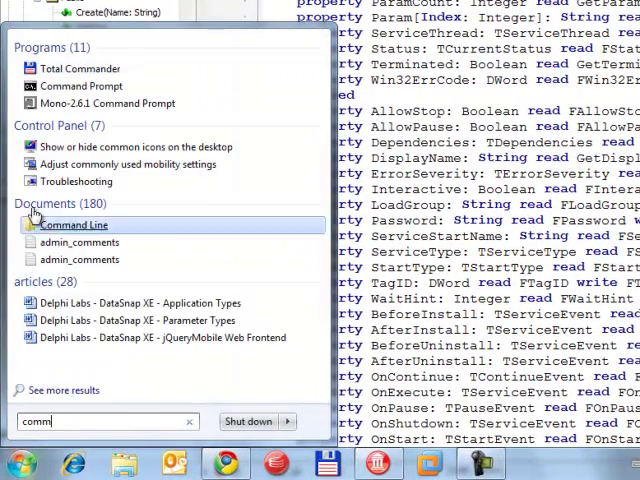
right_click(75, 90)
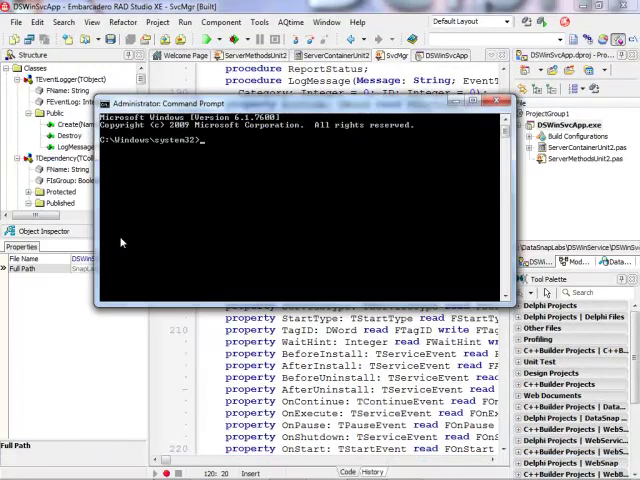
Navigate to C:\DataSnapLabs\DSWinService\Debug\Win32, listing the folder contents along the way
text(cd)
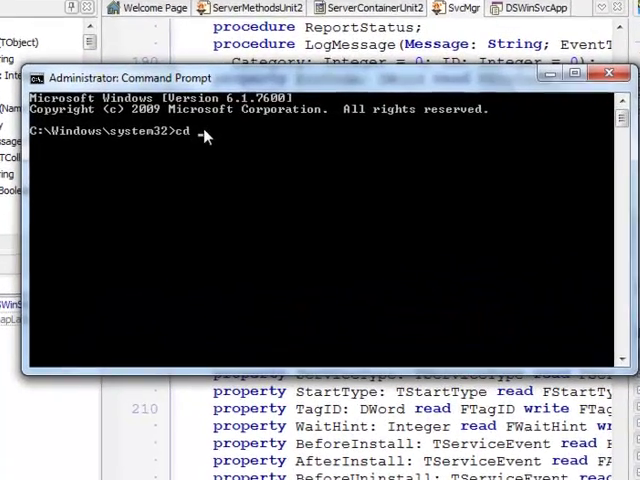
text(C:\DataSnapLabs\DSWinService\)
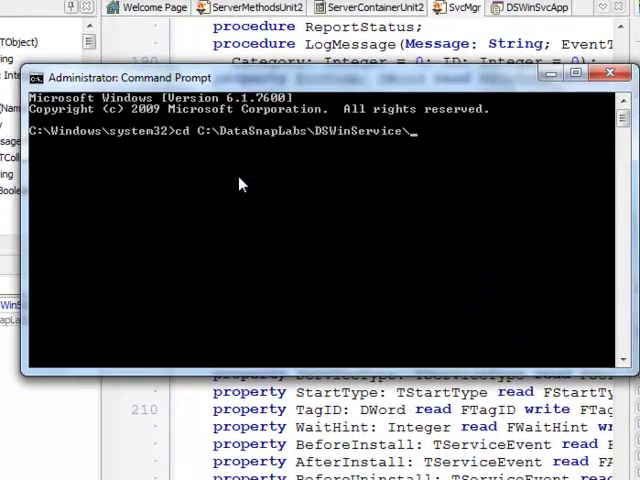
text(dir)
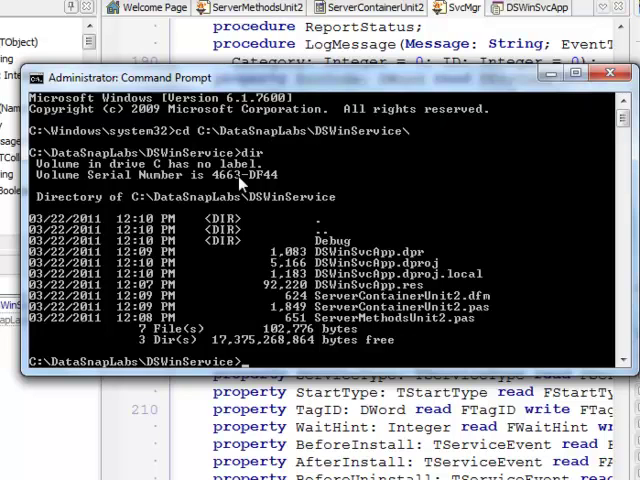
text(cd debug)
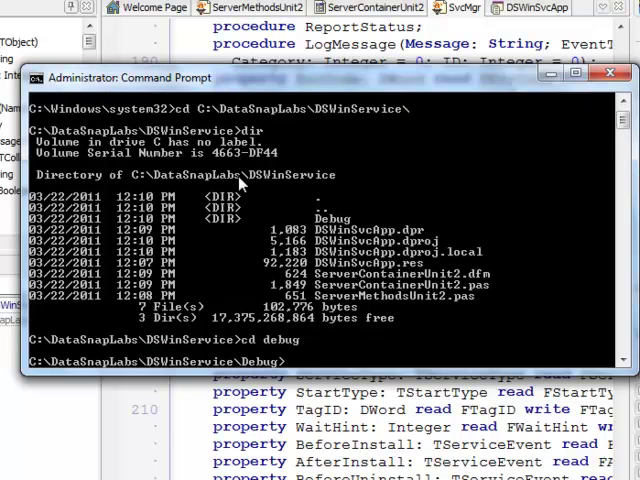
text(cd win)
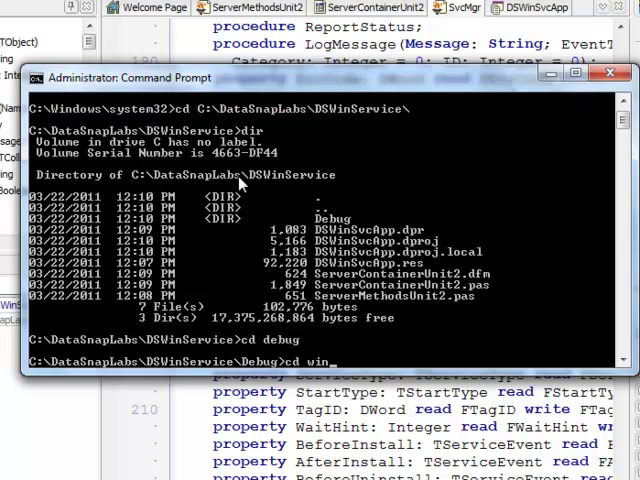
key(Return)
text(DSWin)
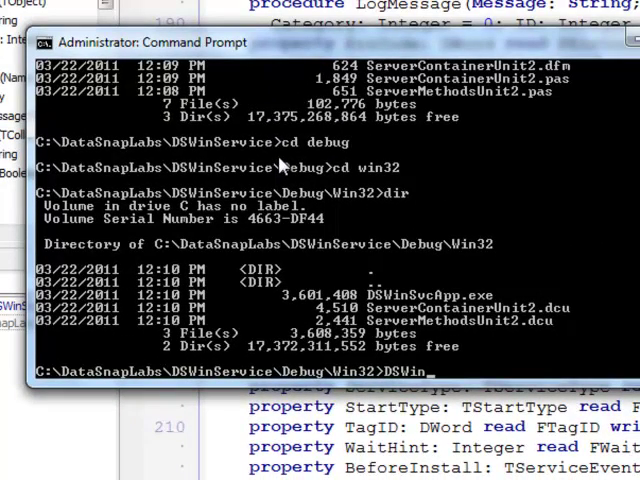
Enter the install command DSWinSvcApp.exe /INSTALL
text(SvcApp.exe)
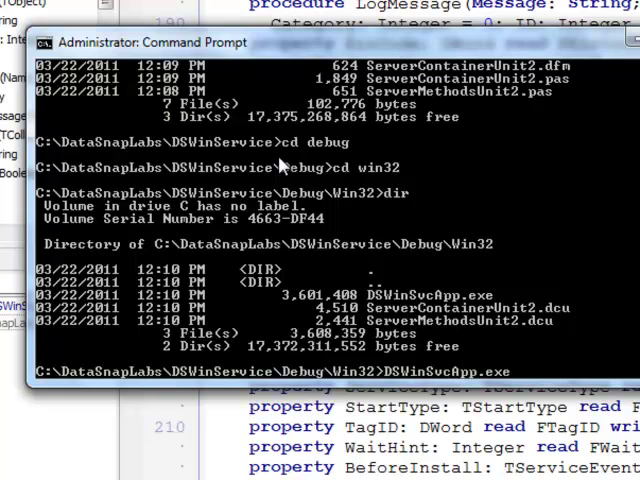
text(/INS)
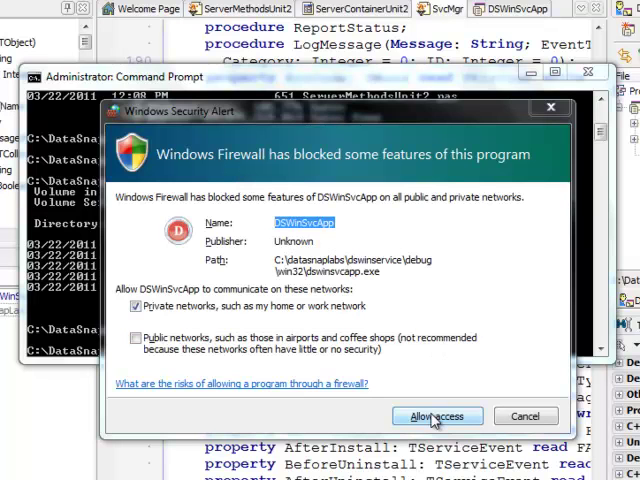
Allow DSWinSvcApp through the firewall, acknowledge 'Service installed successfully', and set Command Prompt aside
click(437, 416)
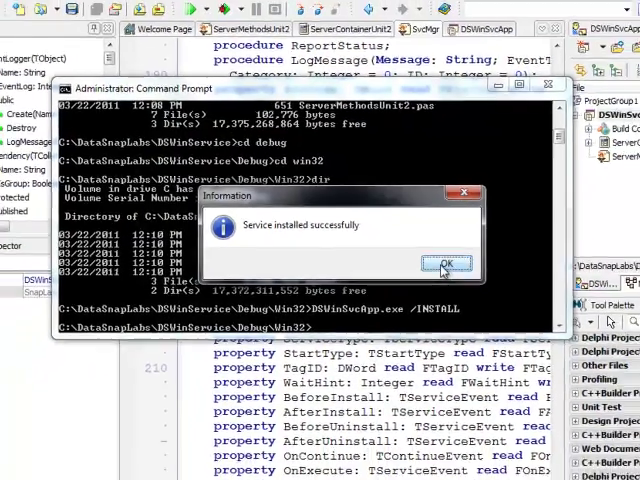
click(445, 263)
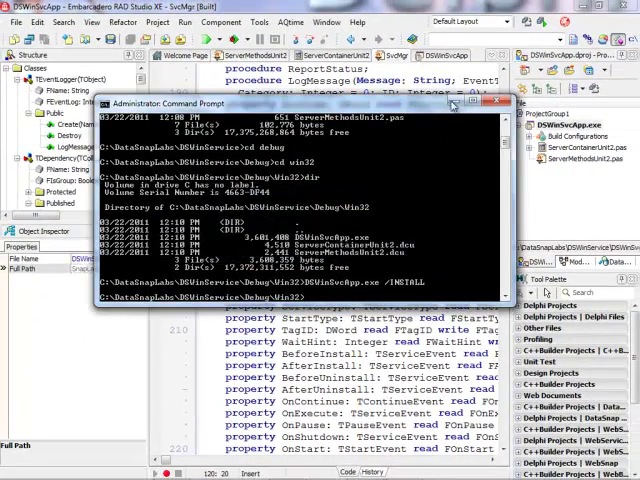
click(498, 103)
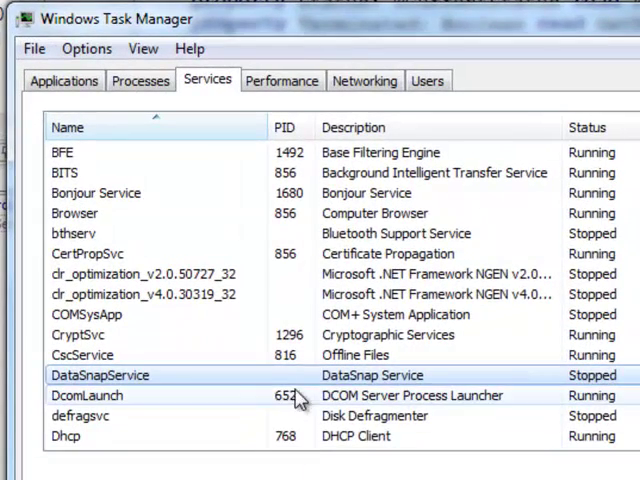
Attempt to start DataSnapService from Task Manager's Services list and dismiss the Access is denied error
right_click(100, 375)
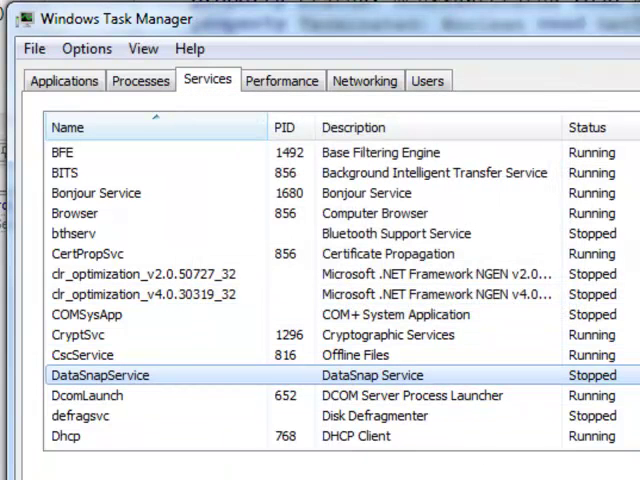
click(140, 80)
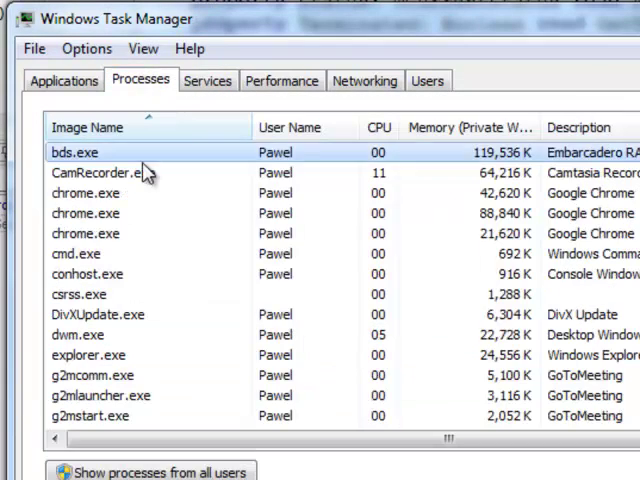
click(208, 81)
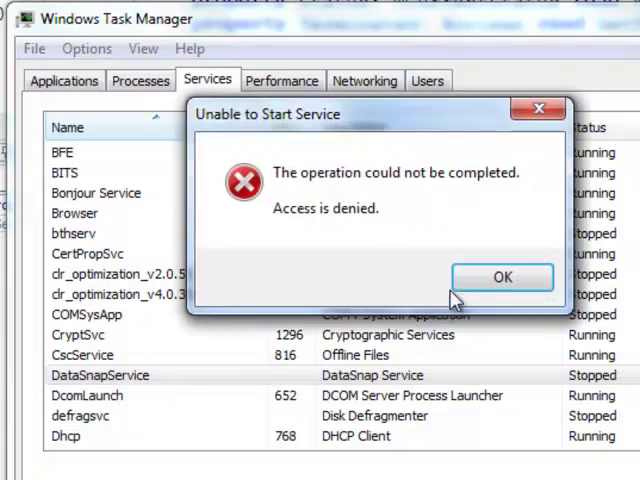
click(502, 277)
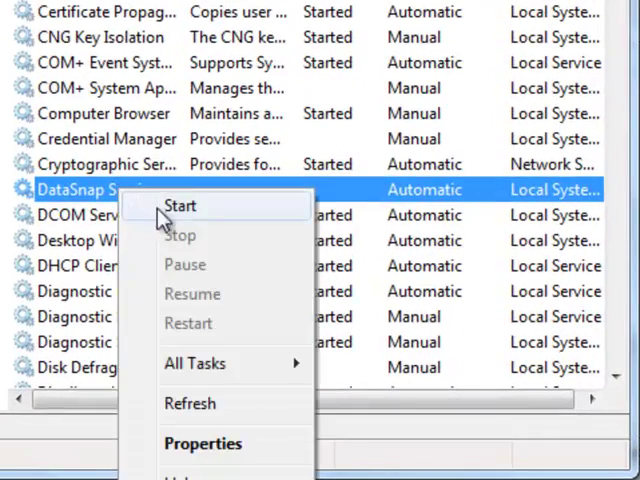
Start the DataSnap Service from the Services console and minimize Task Manager
click(180, 205)
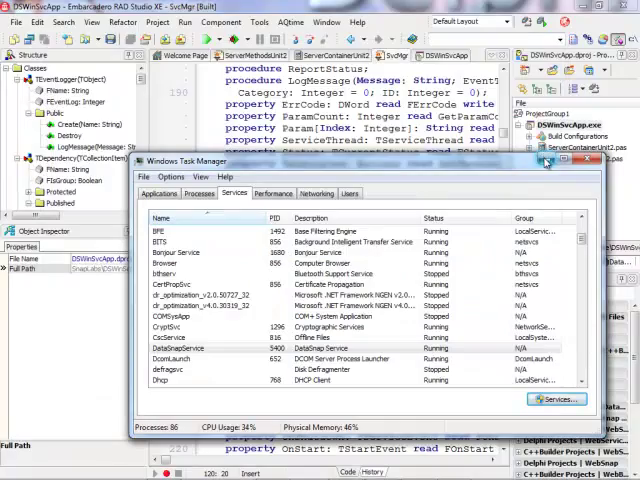
click(550, 161)
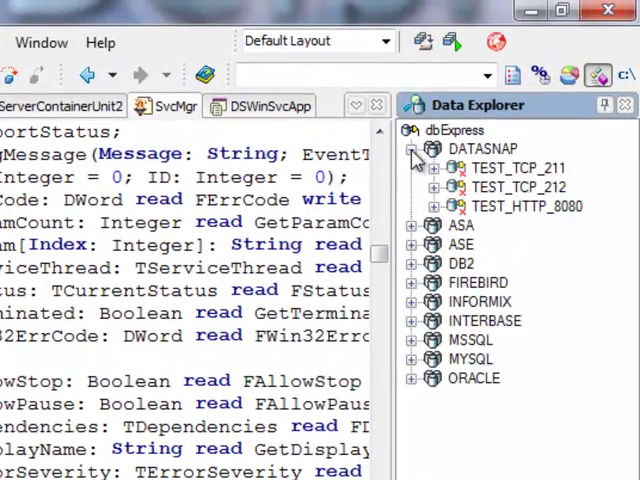
Test the TEST_TCP_211 connection to 127.0.0.1 port 211 via Modify Connection and confirm success
click(517, 168)
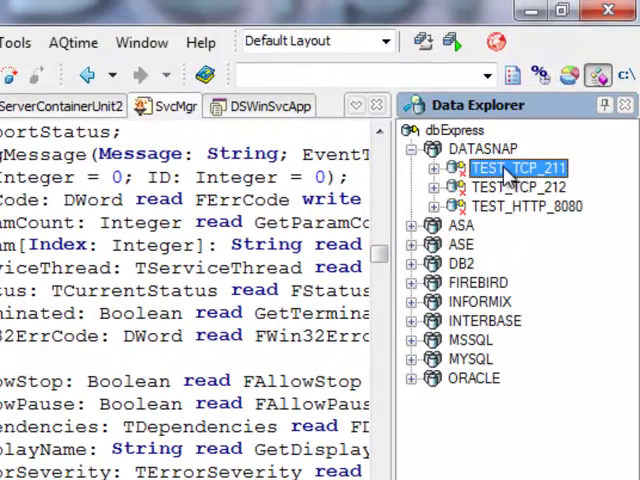
right_click(518, 168)
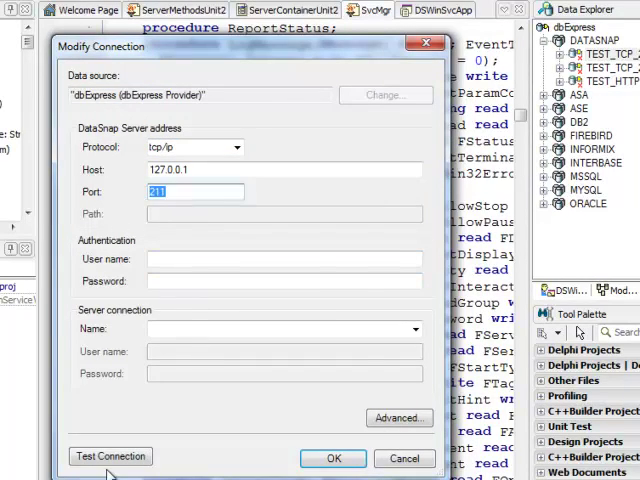
click(111, 456)
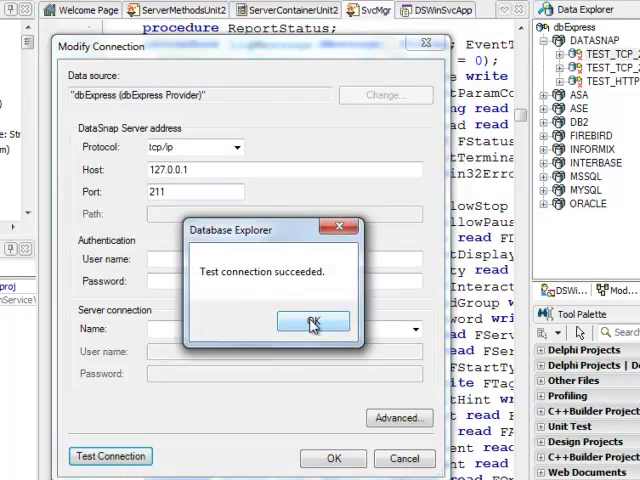
click(313, 322)
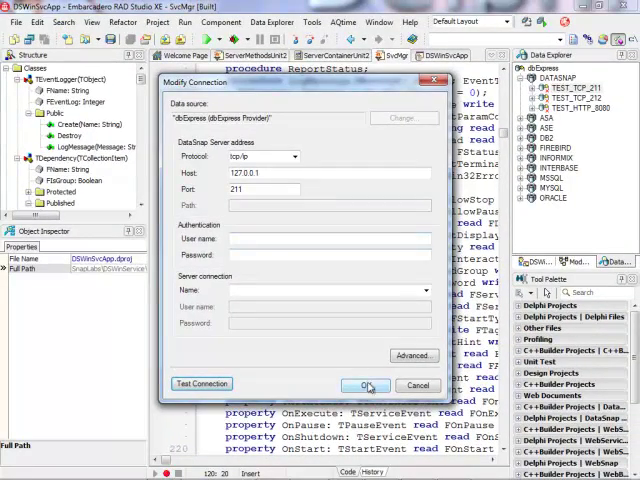
click(367, 385)
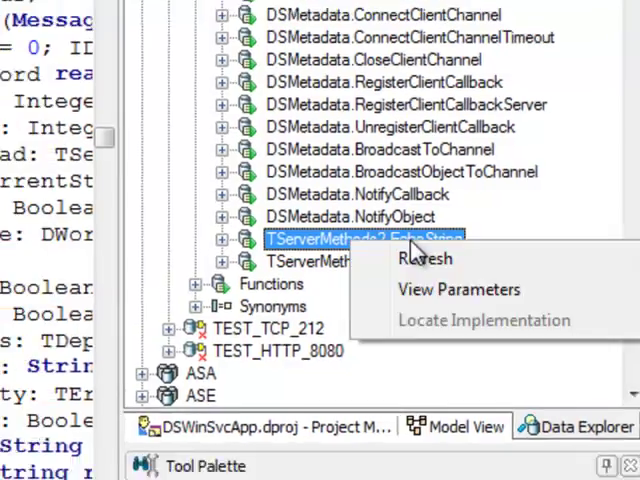
View TServerMethods2.EchoString's parameters and set its input Value to Delphi
click(458, 289)
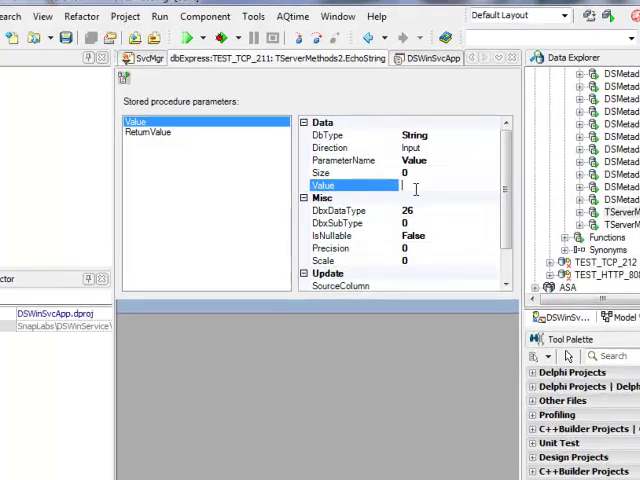
text(Delphi)
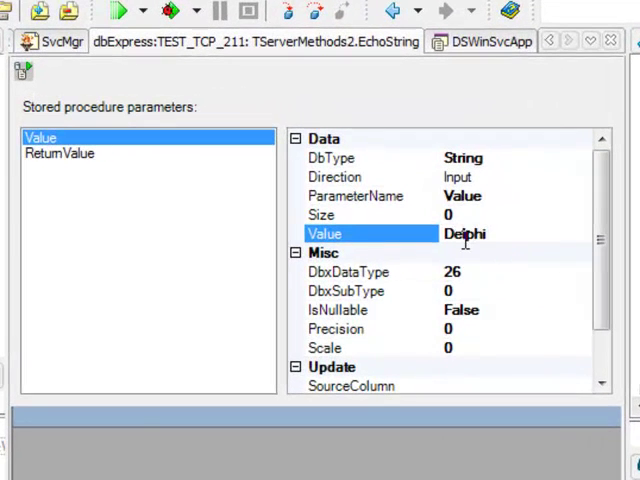